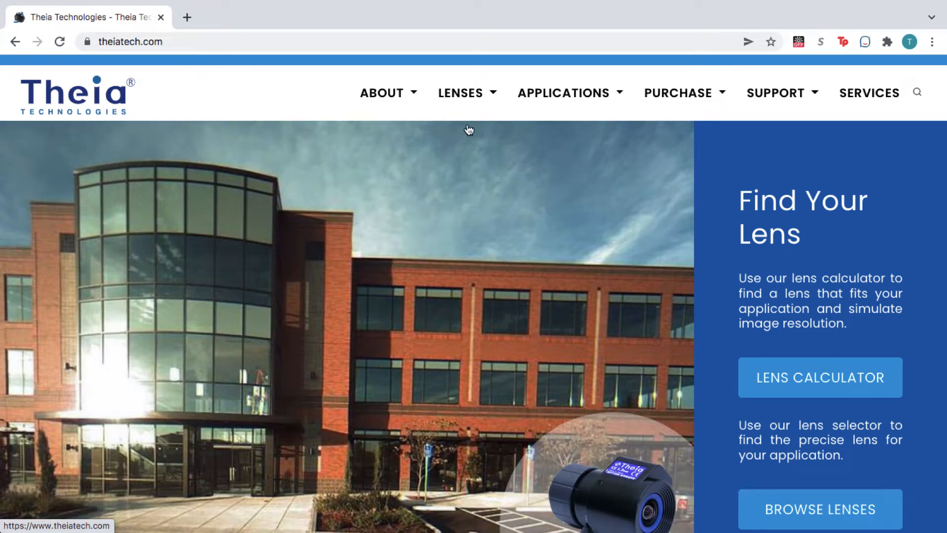
Step: Go to the Motorized Lenses page and scroll to related lenses TL936, TL1250 and TL410
left_click(460, 92)
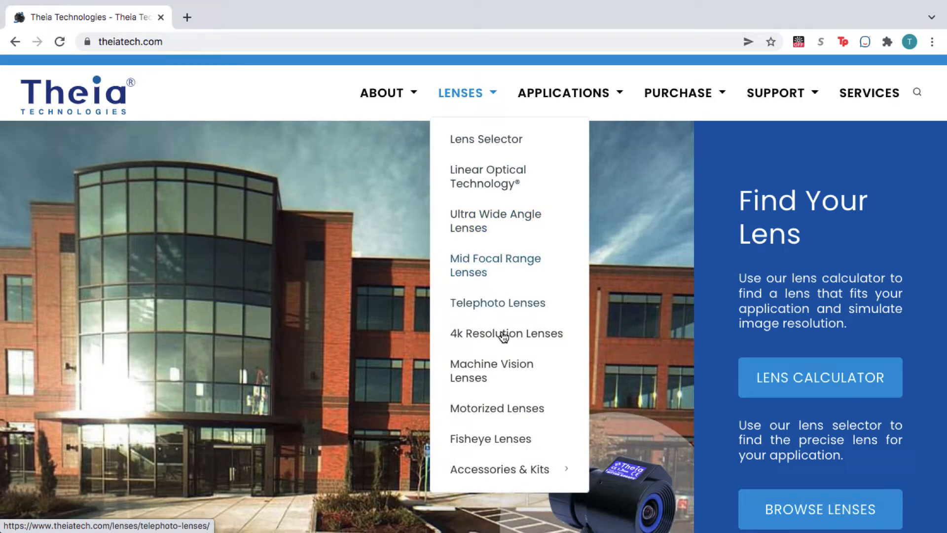
left_click(496, 408)
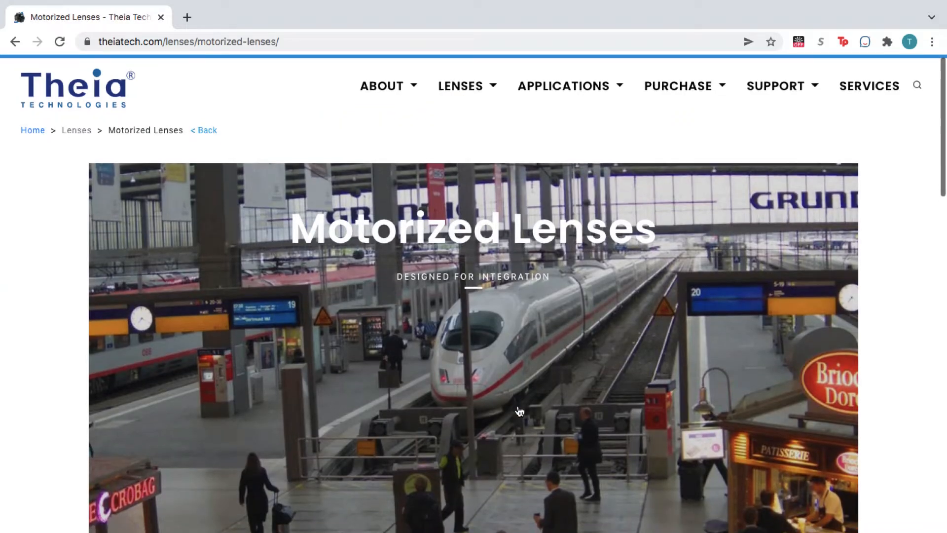
scroll("down", 3)
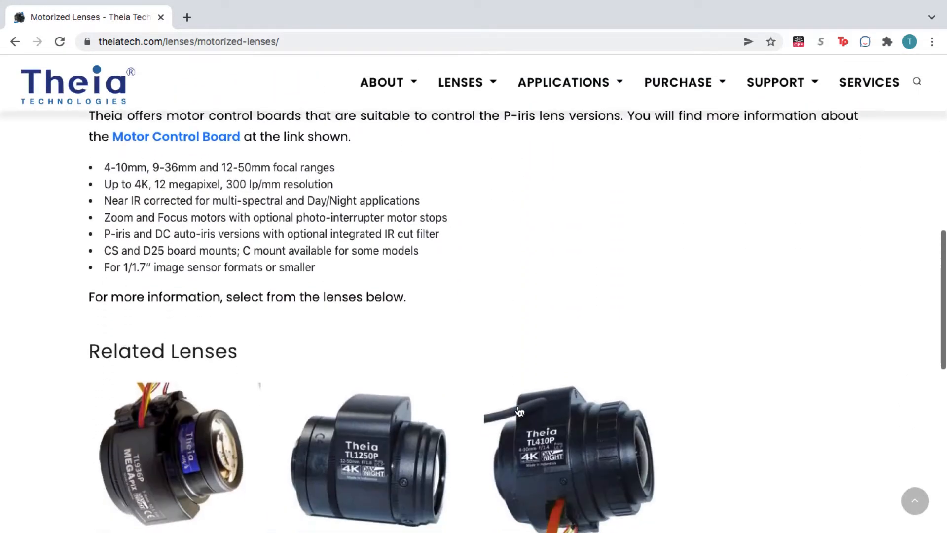
scroll("down", 3)
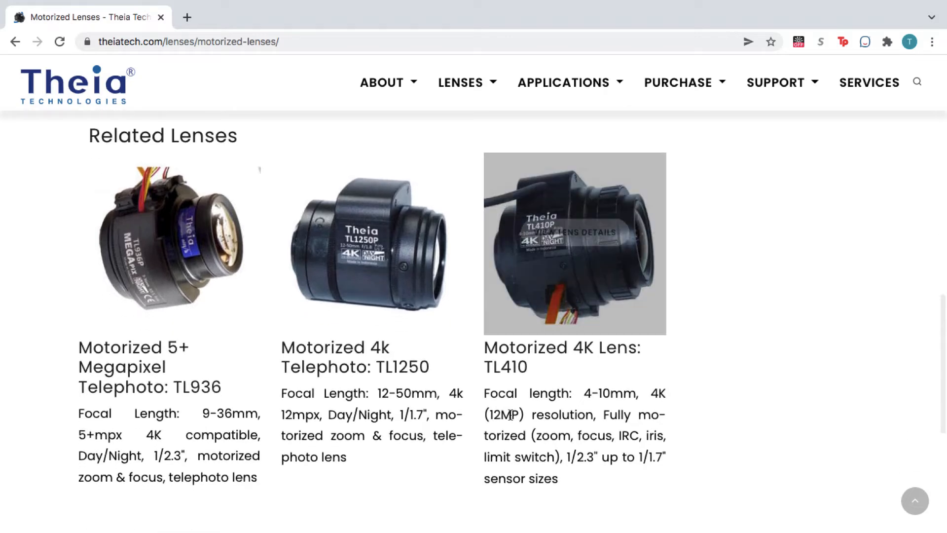
mouse_move(169, 234)
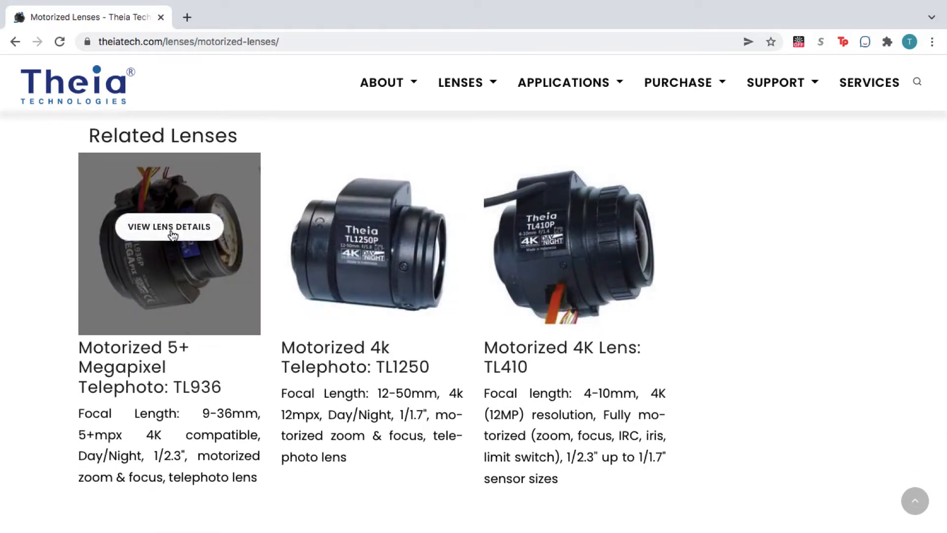
Step: Open the TL936 Motorized 5+ Megapixel Telephoto lens page and view its Overview table
left_click(169, 227)
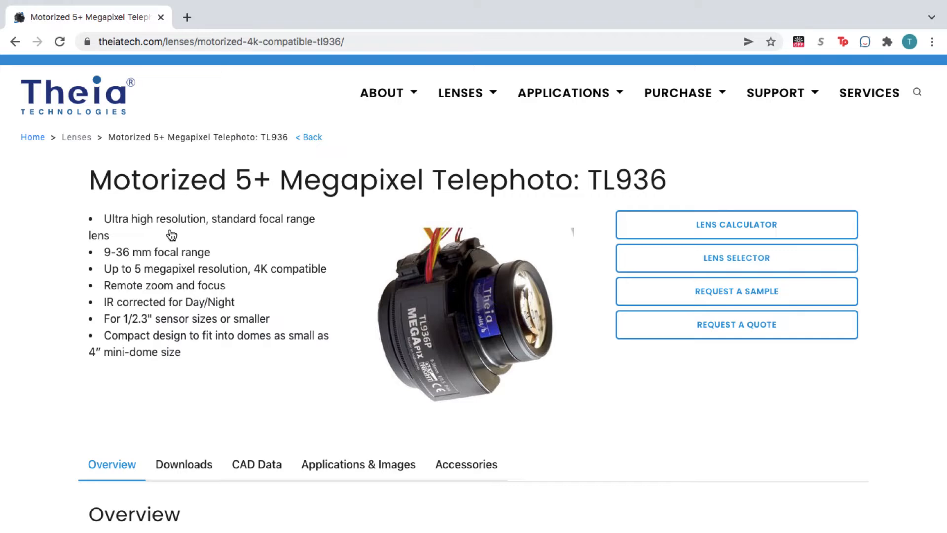
scroll("down", 3)
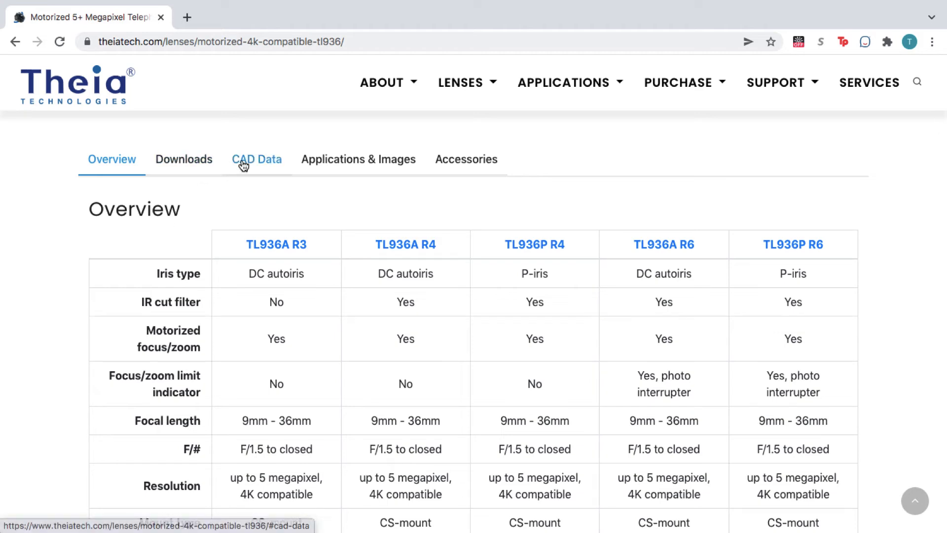
Step: Configure CAD data for TL936P R3 CS with CCTV iris connector and refresh the preview
left_click(256, 159)
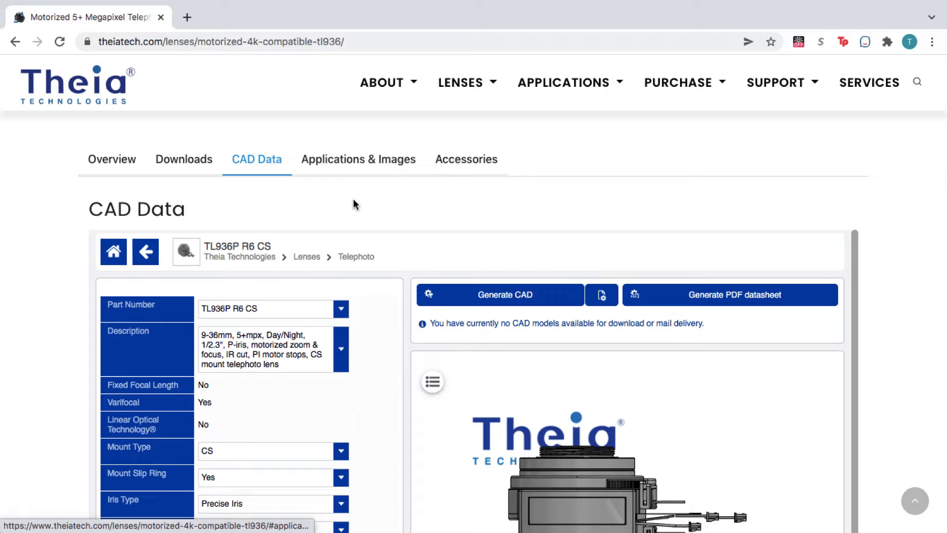
scroll("down", 3)
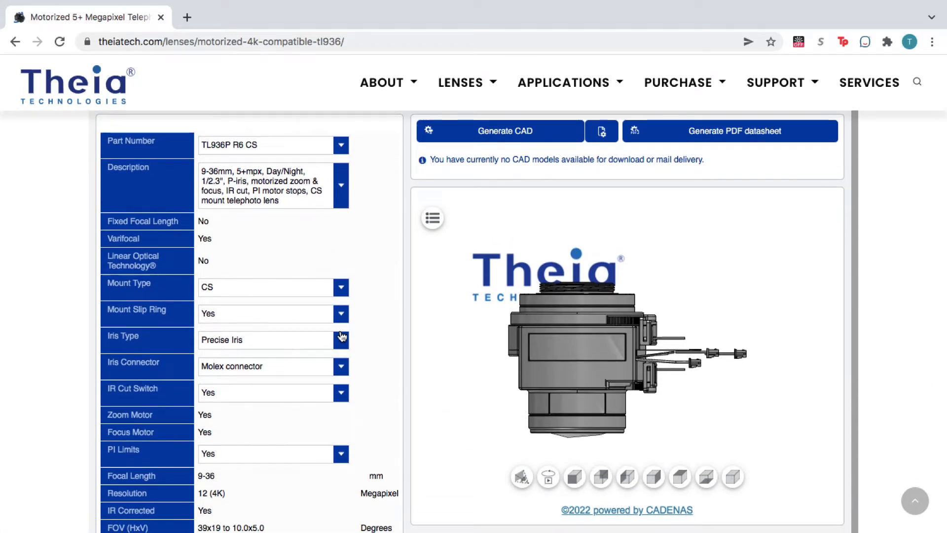
left_click(341, 366)
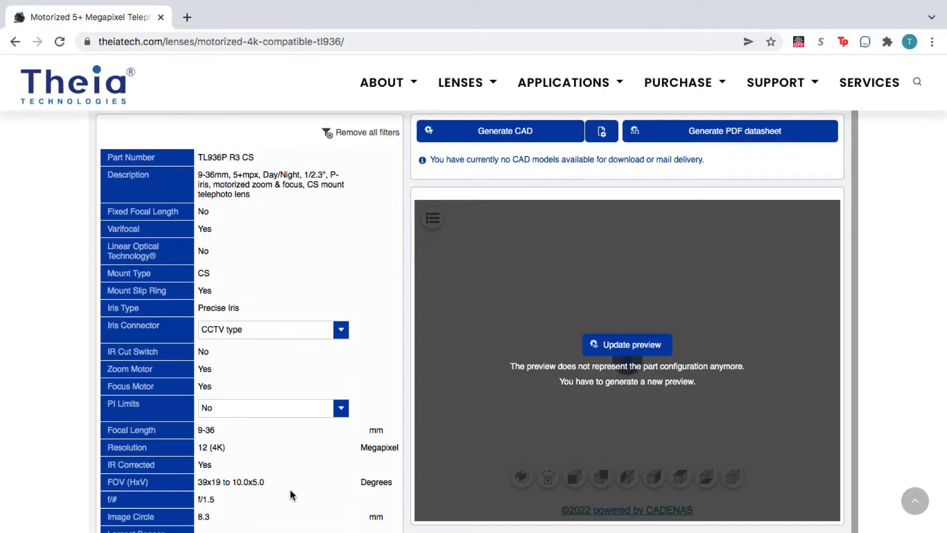
left_click(627, 344)
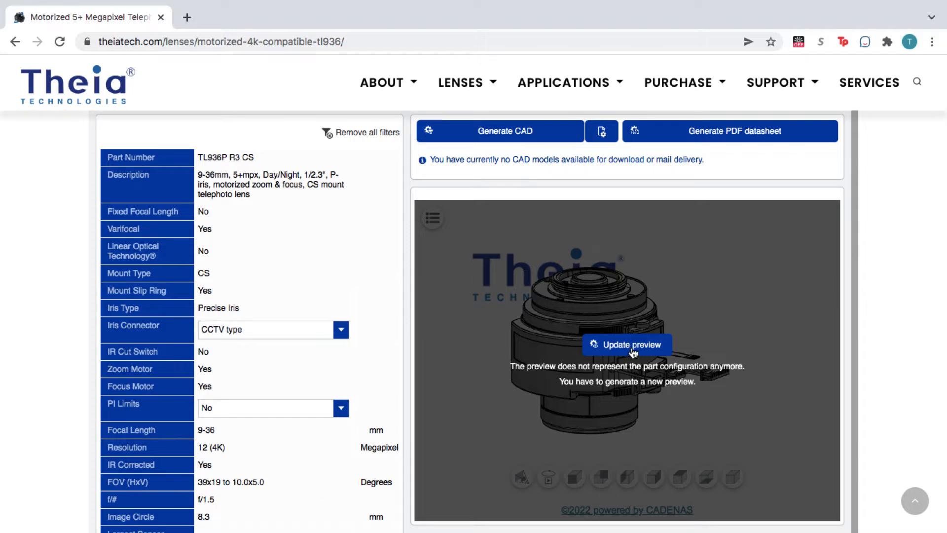
left_click(627, 344)
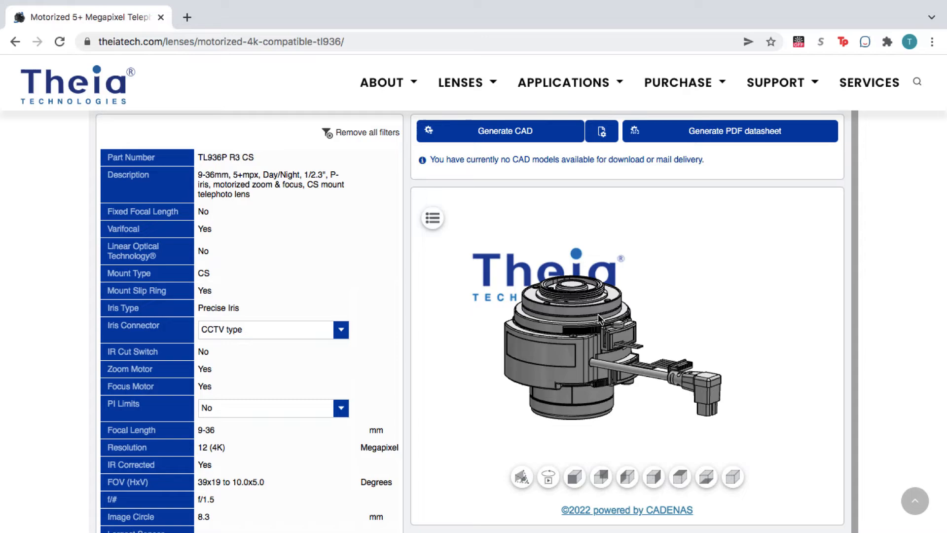
Step: Rotate the TL936P R3 CS model and zoom in on its details
left_click_drag(600, 319, 509, 270)
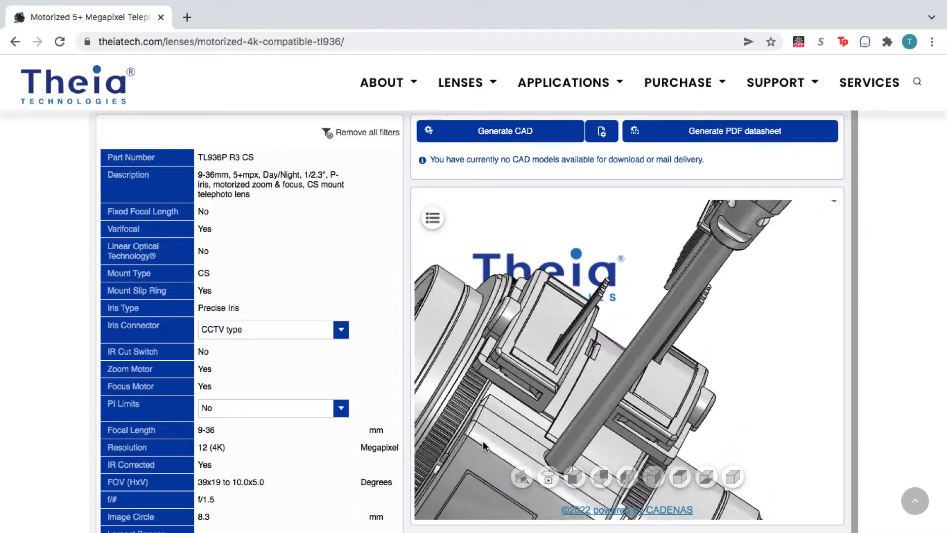
left_click_drag(484, 446, 492, 390)
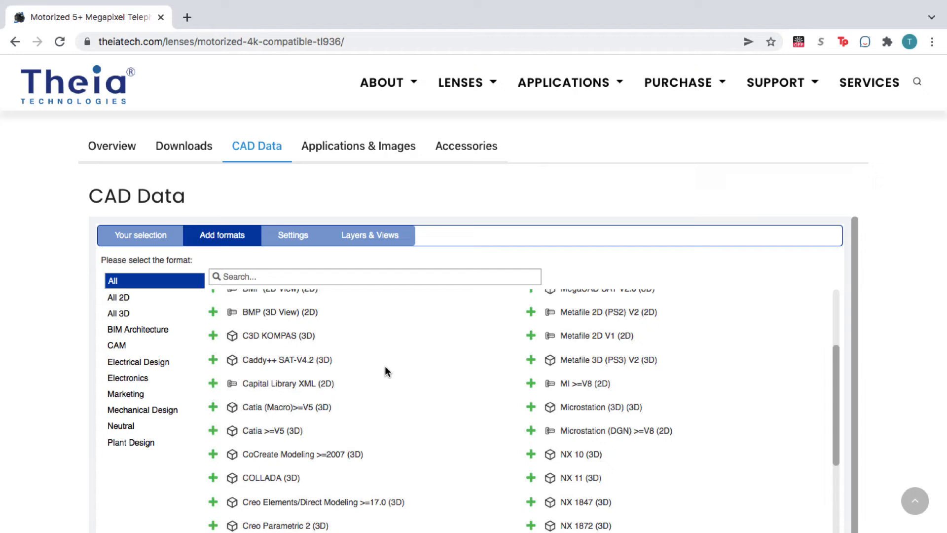
Step: Search formats for 'inven' and add Inventor 2022 (3D) to the selection
scroll("down", 3)
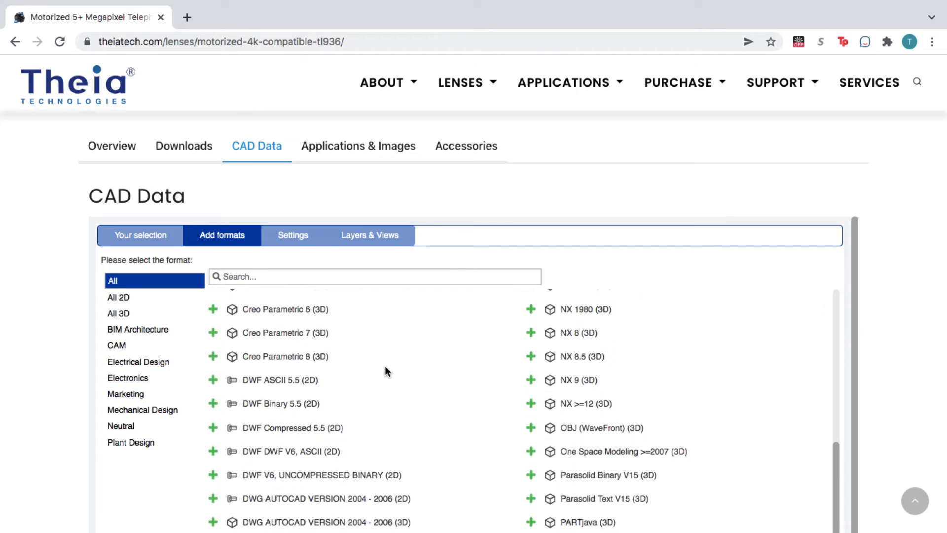
scroll("down", 3)
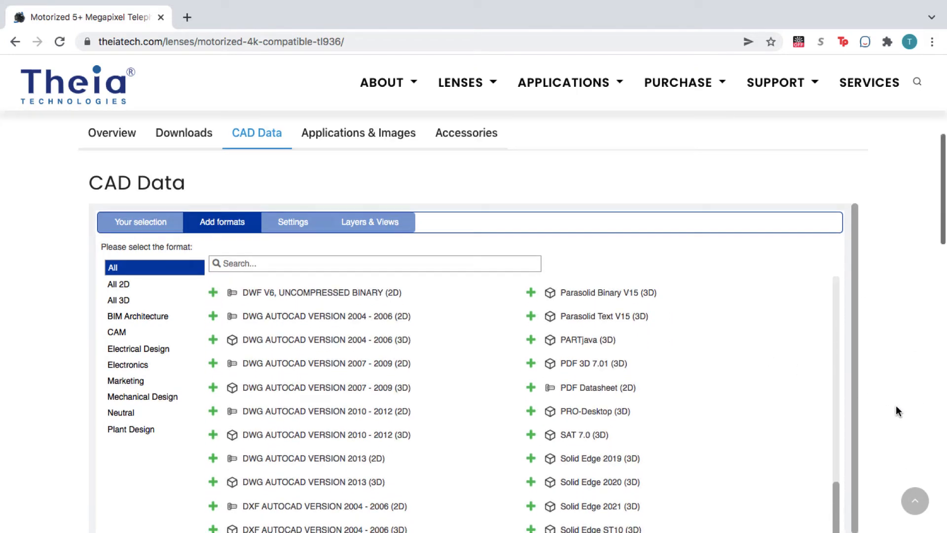
scroll("down", 3)
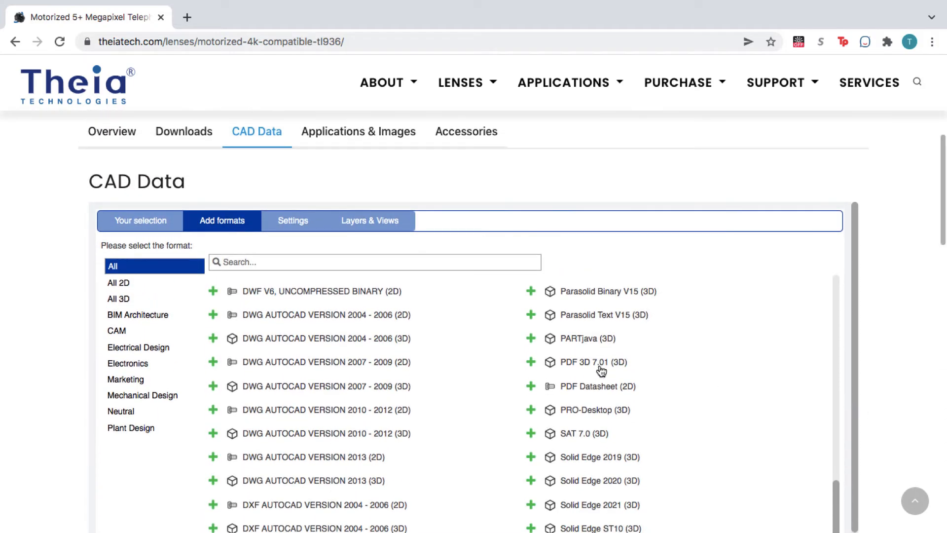
type("inve")
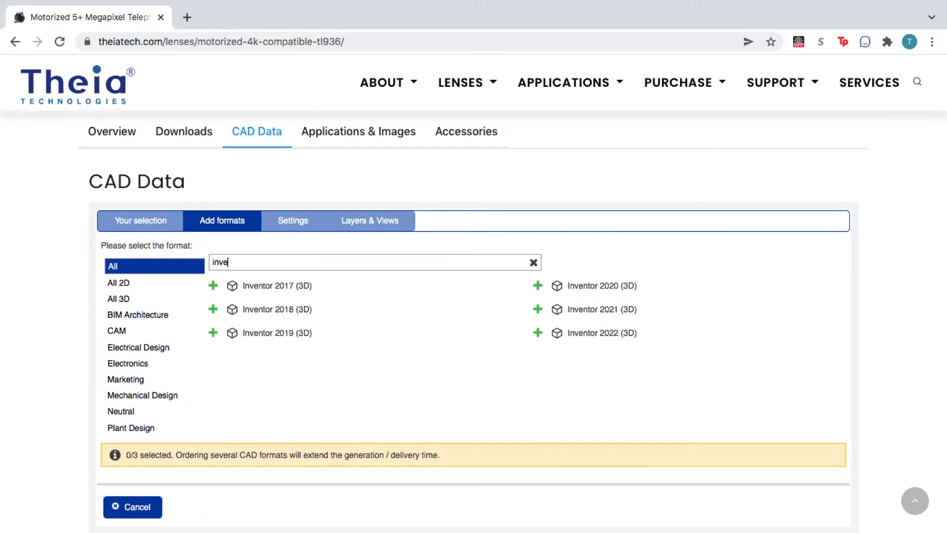
type("n")
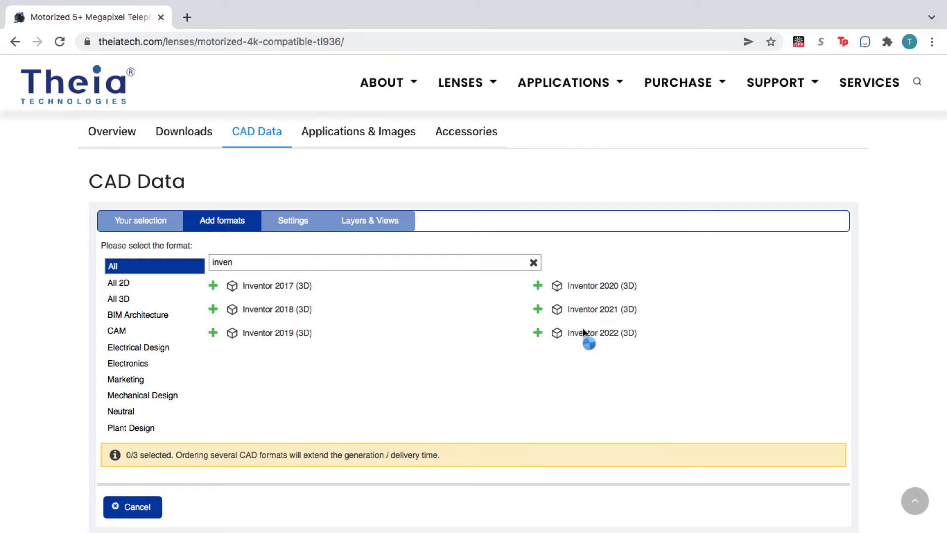
left_click(537, 332)
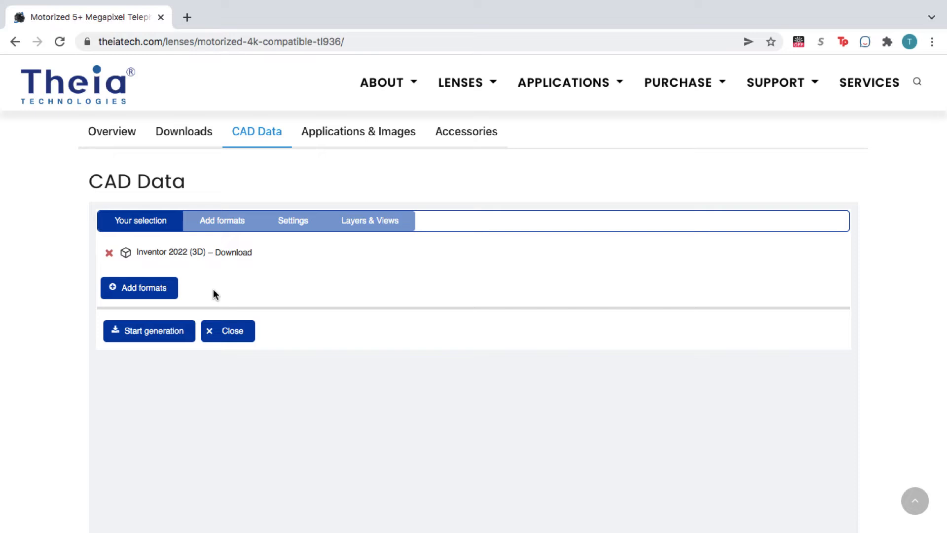
Step: Start generating the TL936P R3 CS Inventor 2022 CAD file
left_click(149, 330)
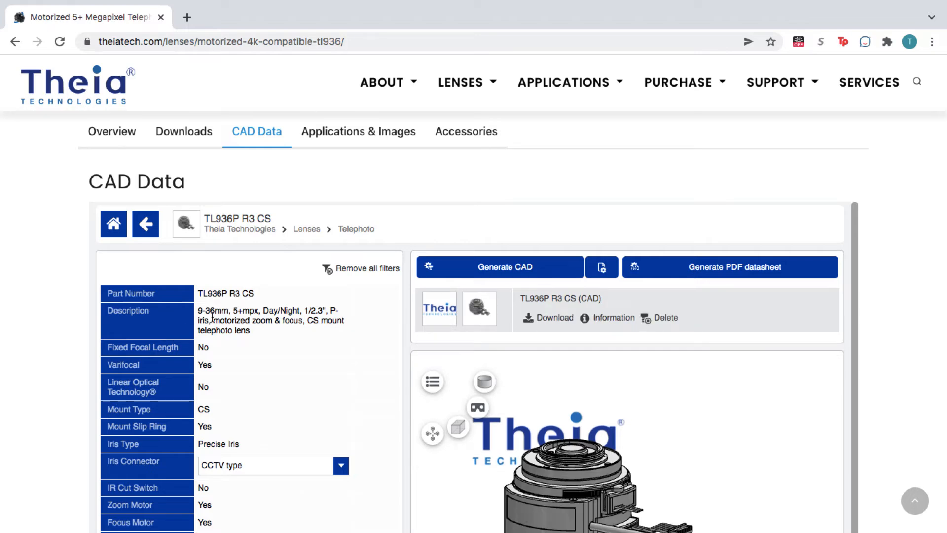
Step: Generate a 3D PDF datasheet for TL936P R3 CS
left_click(729, 266)
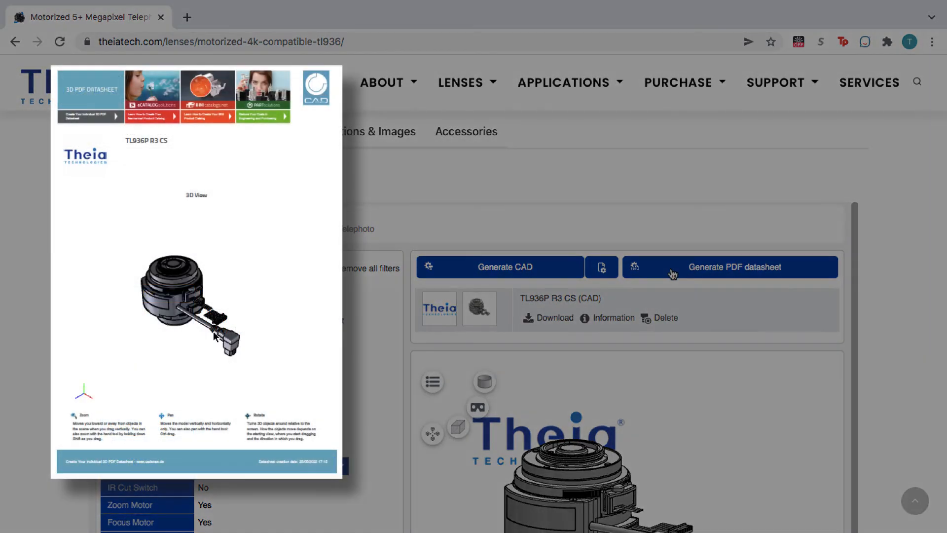
left_click(730, 267)
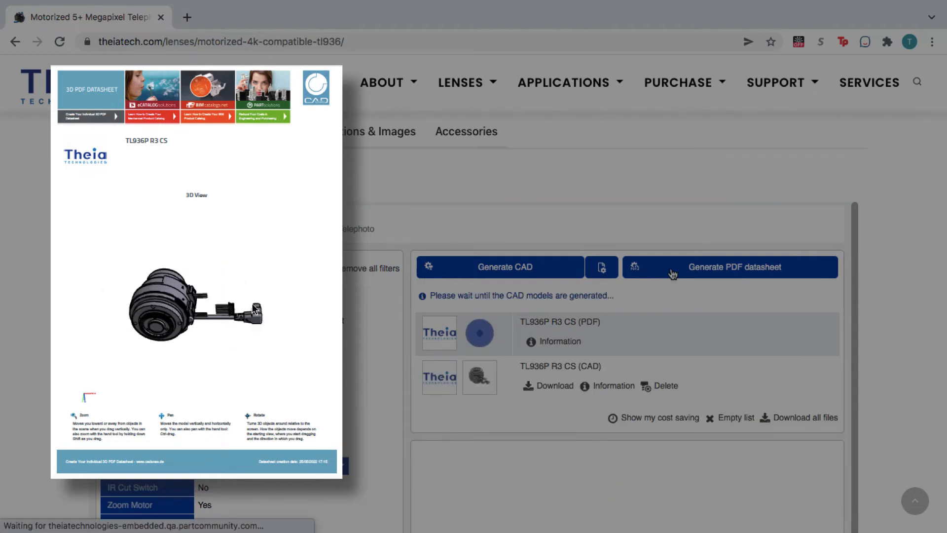